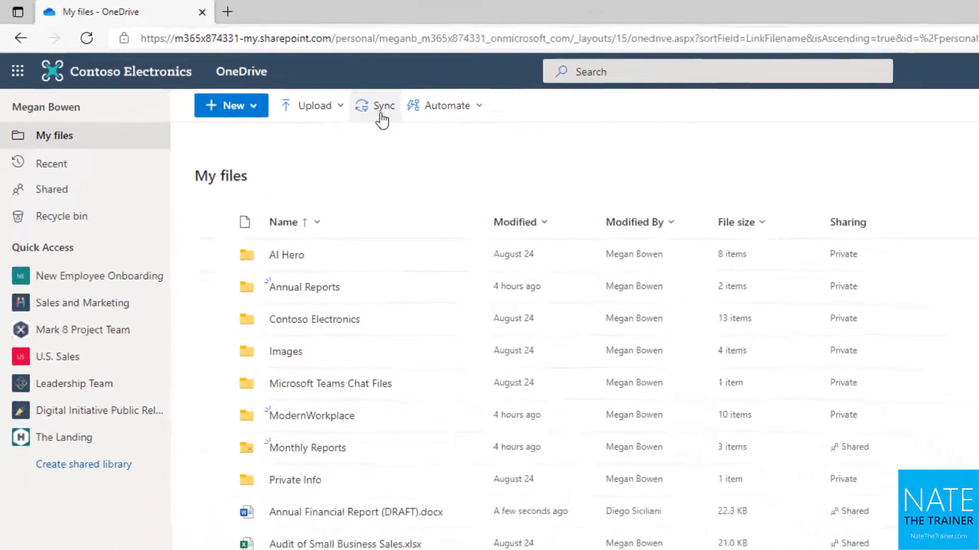
Start syncing My files and permanently allow the site to launch the OneDrive app.
{"action": "left_click", "coordinate": [374, 105]}
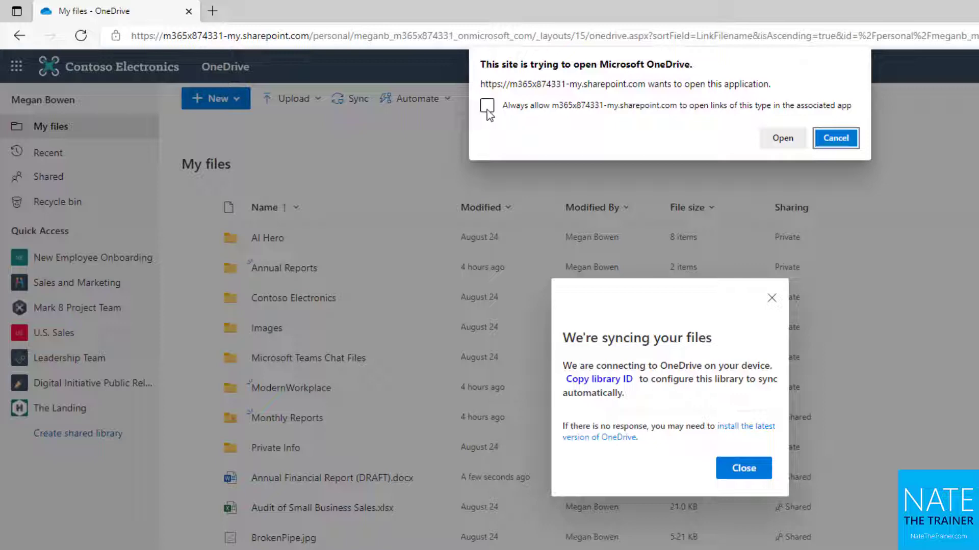
{"action": "left_click", "coordinate": [487, 105]}
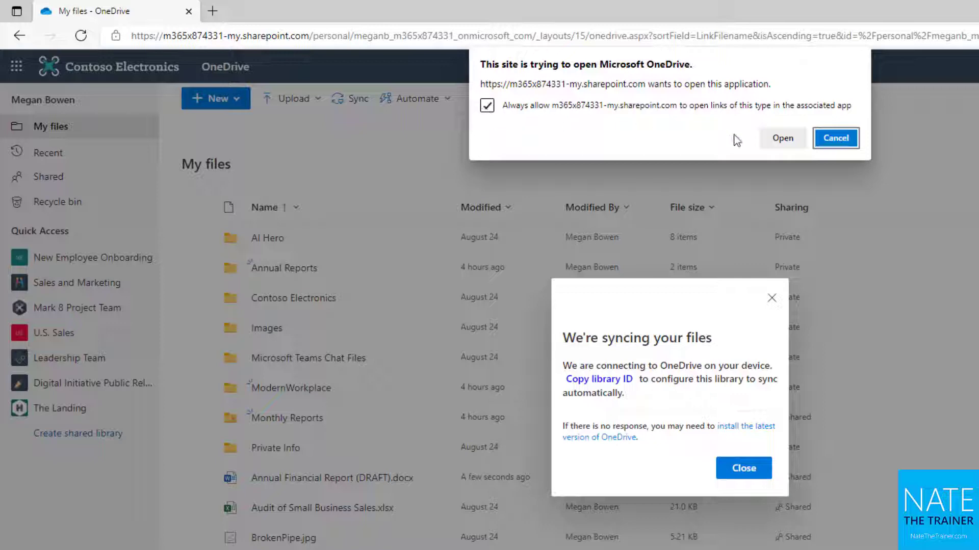
{"action": "mouse_move", "coordinate": [767, 144]}
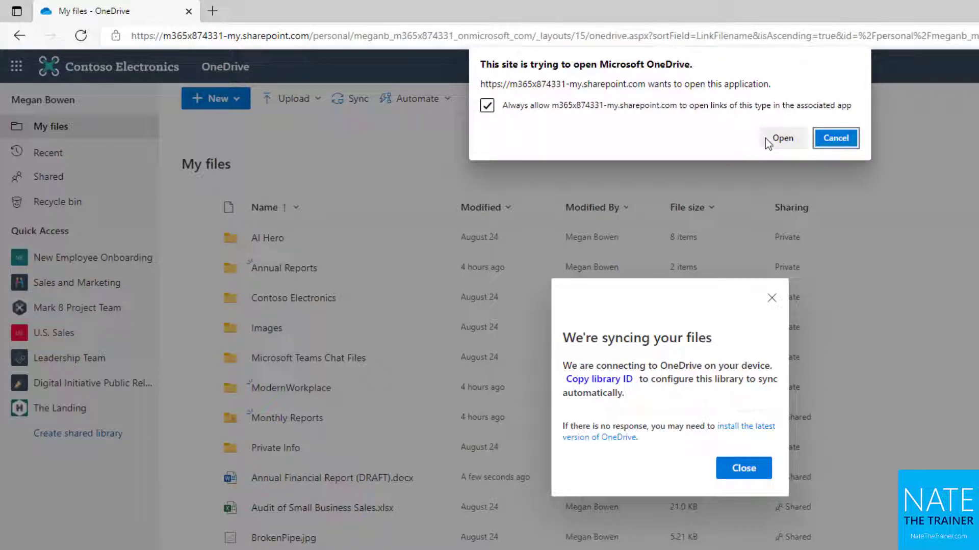
{"action": "left_click", "coordinate": [835, 138]}
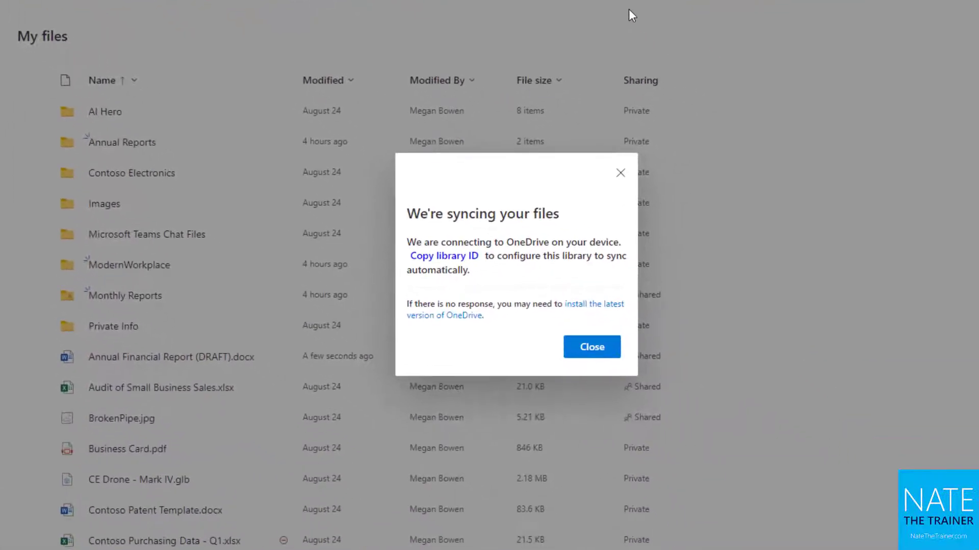
Sign in with the prefilled work account and accept the default OneDrive folder location.
{"action": "left_click", "coordinate": [590, 347]}
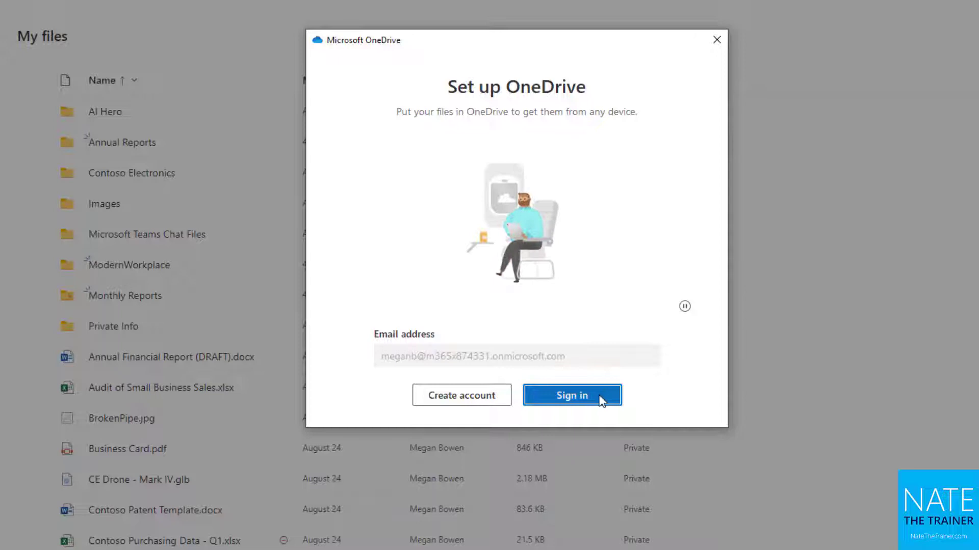
{"action": "left_click", "coordinate": [571, 396]}
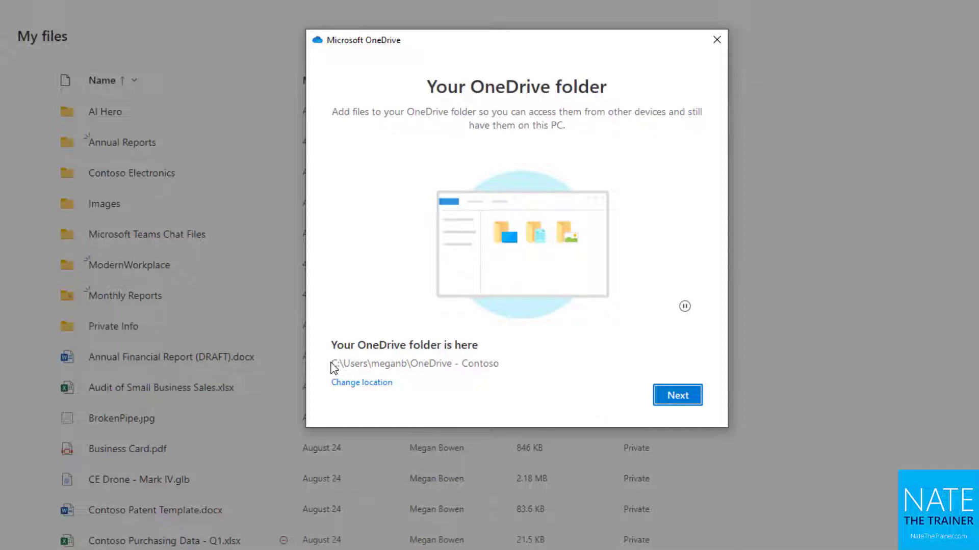
{"action": "left_click", "coordinate": [677, 395]}
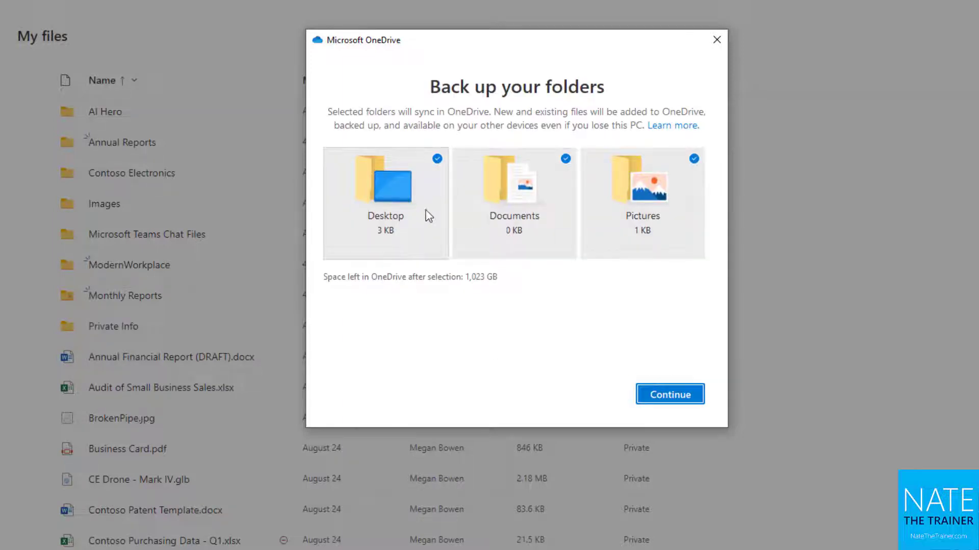
{"action": "mouse_move", "coordinate": [685, 191]}
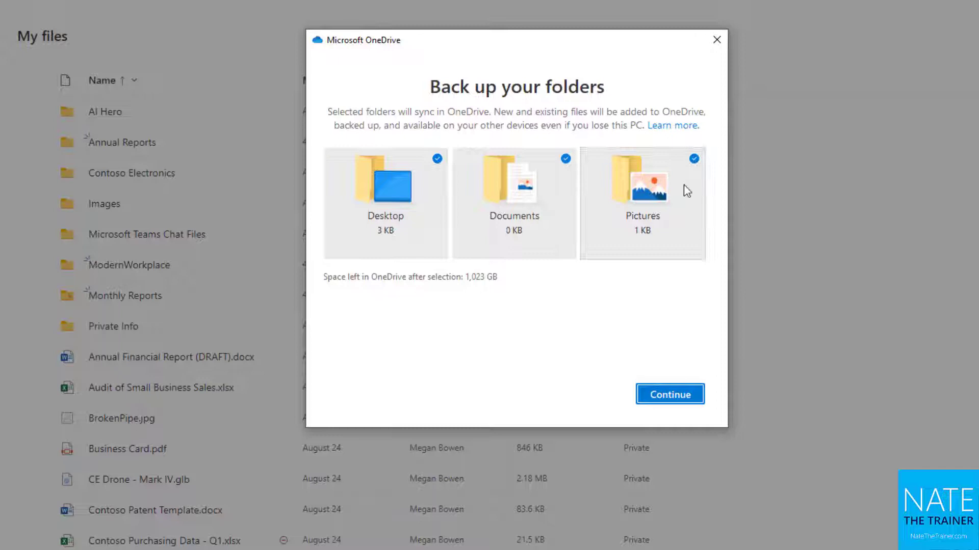
{"action": "mouse_move", "coordinate": [446, 141]}
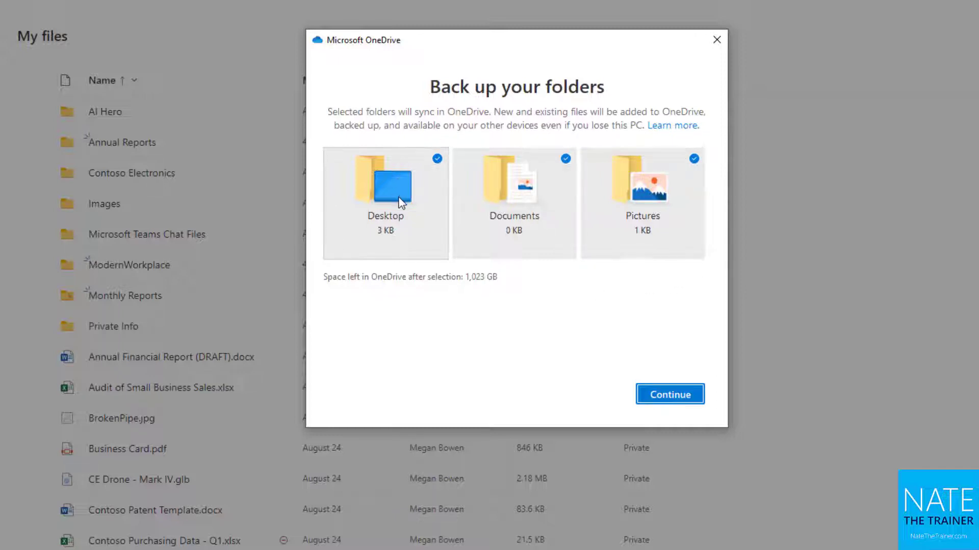
{"action": "mouse_move", "coordinate": [651, 234]}
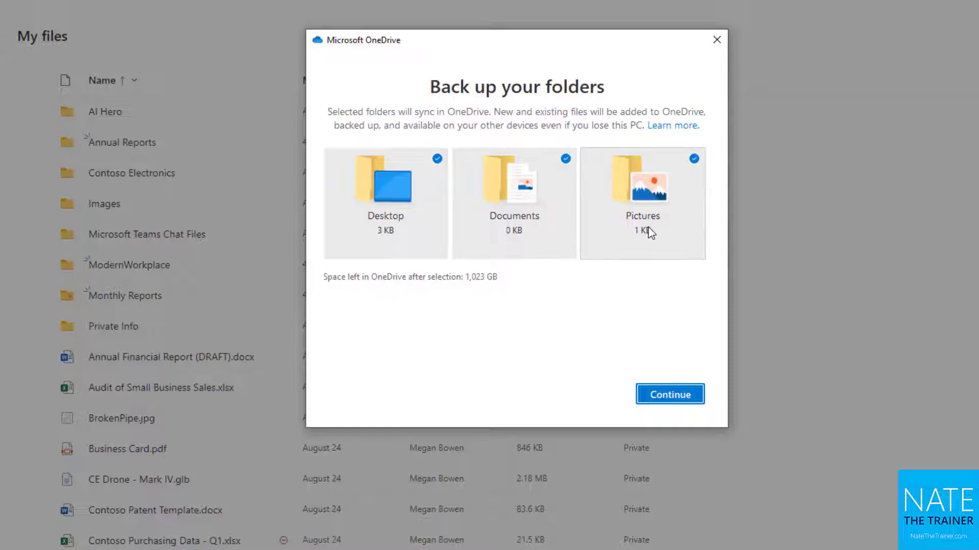
{"action": "mouse_move", "coordinate": [655, 227]}
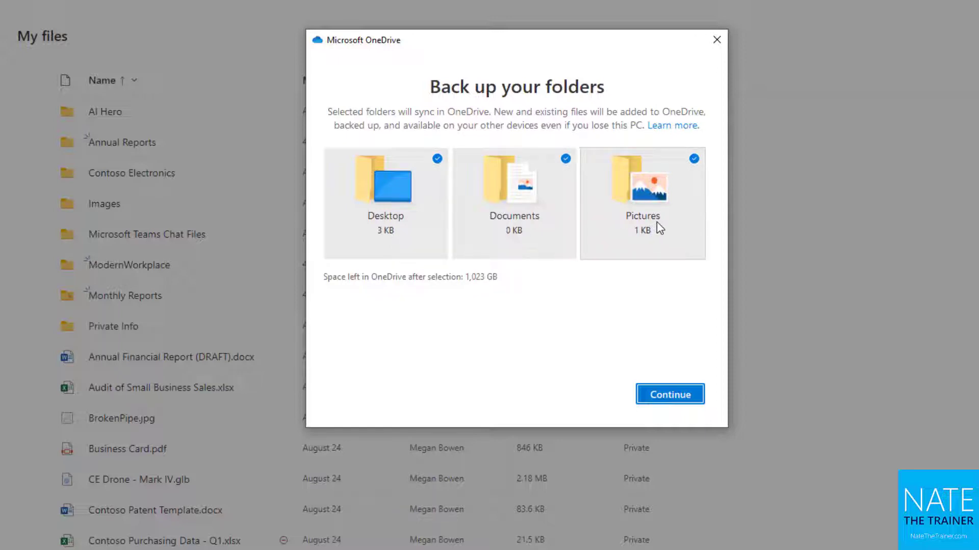
{"action": "mouse_move", "coordinate": [651, 235]}
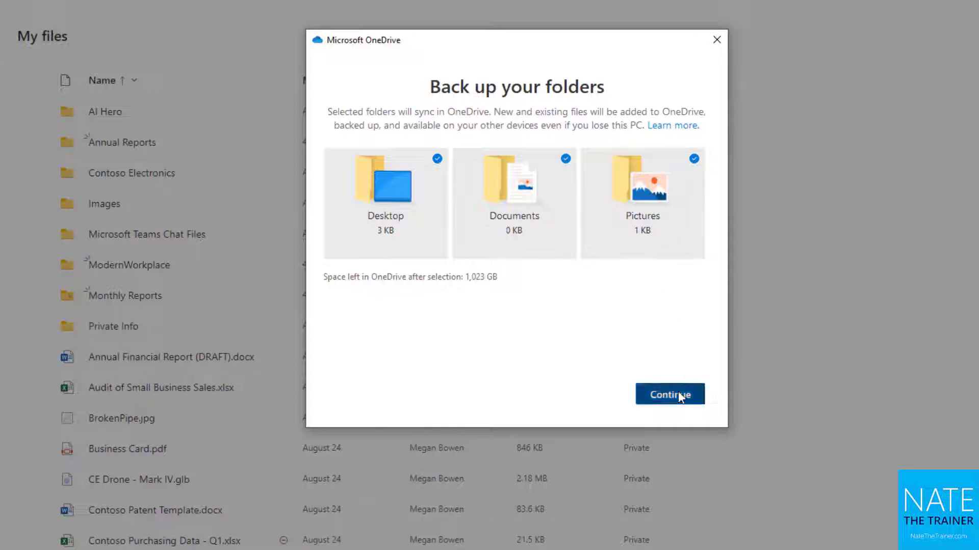
Back up Desktop, Documents and Pictures, finish the intro tour and skip the mobile app.
{"action": "left_click", "coordinate": [669, 393]}
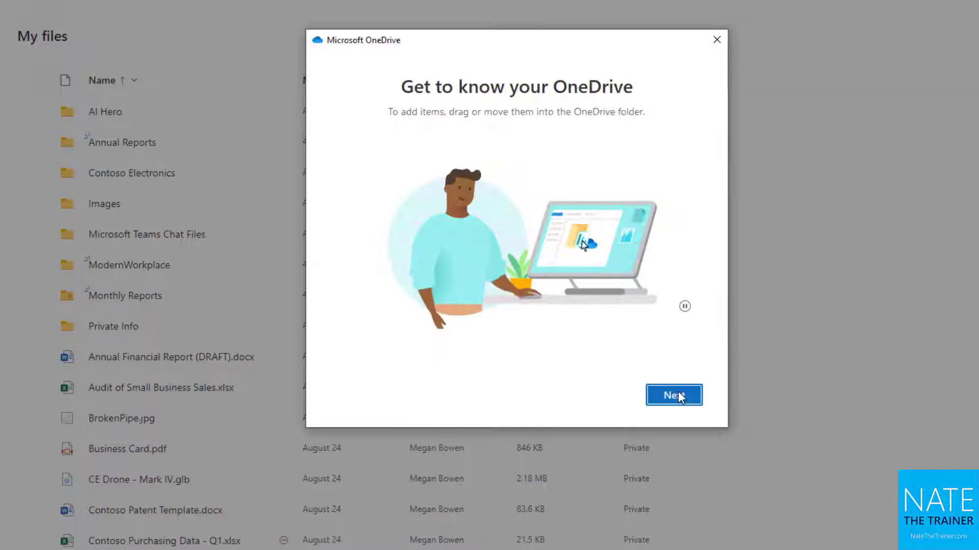
{"action": "left_click", "coordinate": [674, 396]}
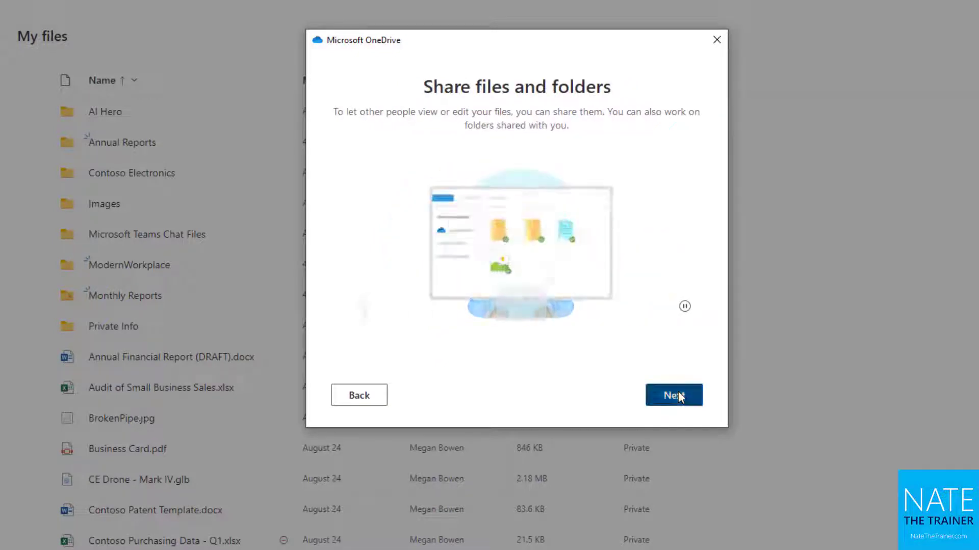
{"action": "left_click", "coordinate": [674, 395]}
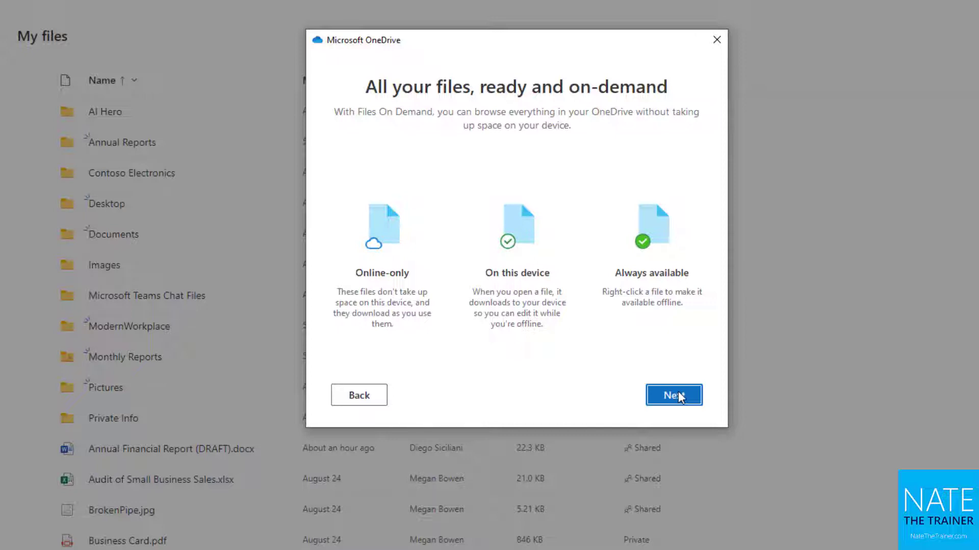
{"action": "left_click", "coordinate": [673, 396]}
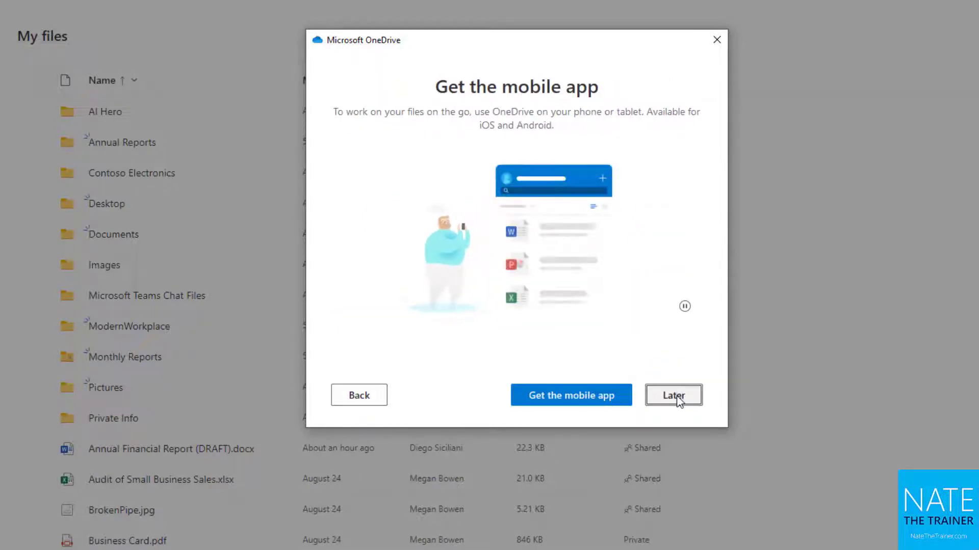
{"action": "left_click", "coordinate": [673, 396]}
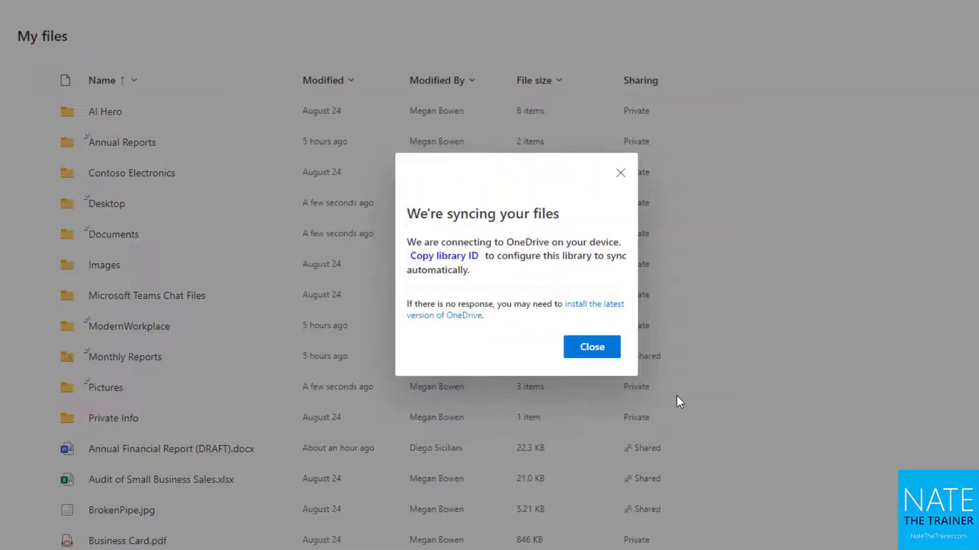
Dismiss the syncing notice and select Annual Financial Report (DRAFT) in OneDrive - Contoso.
{"action": "left_click", "coordinate": [590, 347]}
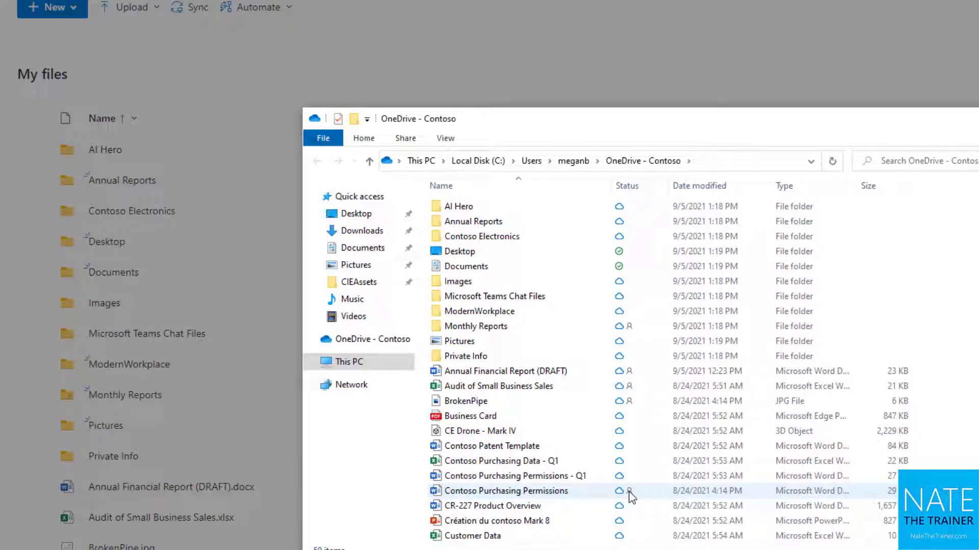
{"action": "left_click", "coordinate": [512, 476]}
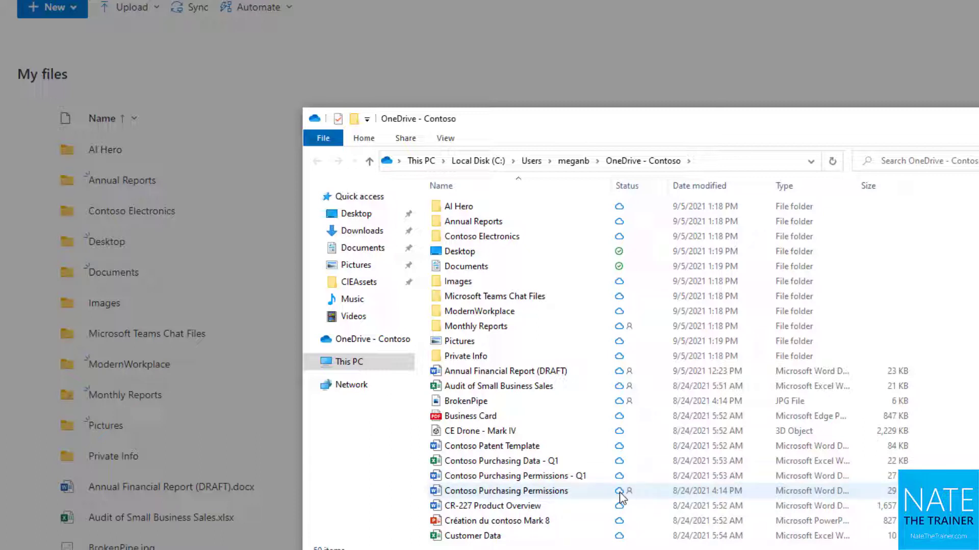
{"action": "left_click", "coordinate": [506, 371]}
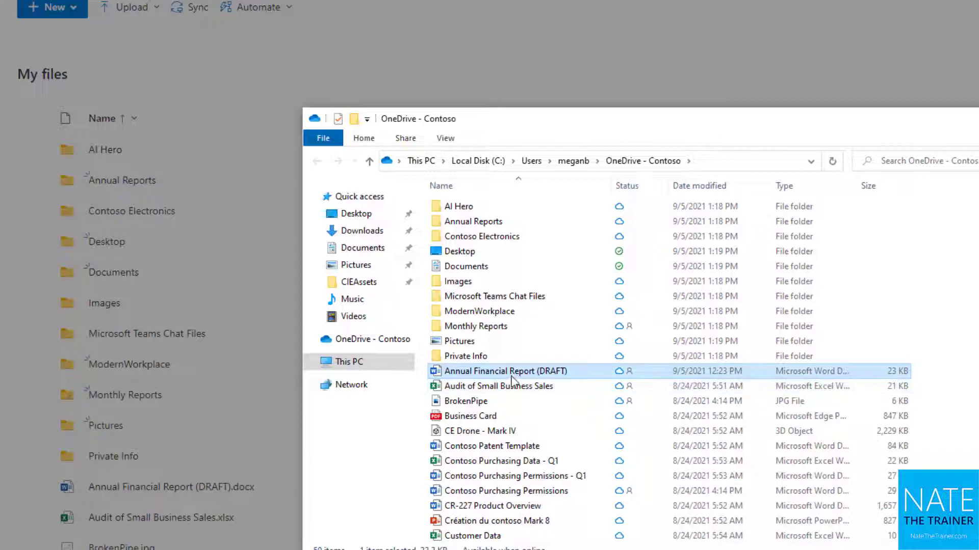
Open Annual Financial Report (DRAFT) in Word so it becomes available on this device.
{"action": "double_click", "coordinate": [505, 371]}
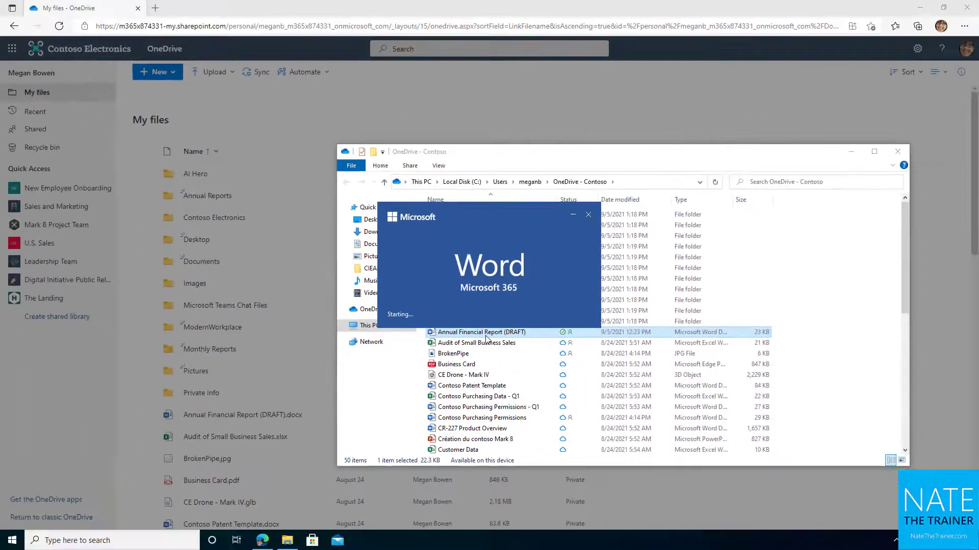
{"action": "double_click", "coordinate": [482, 332]}
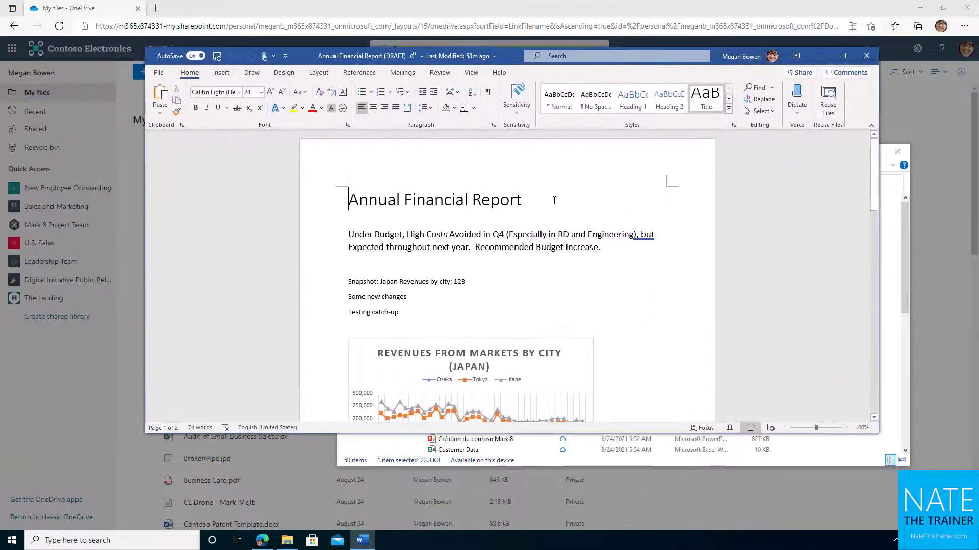
{"action": "type", "text": "2021"}
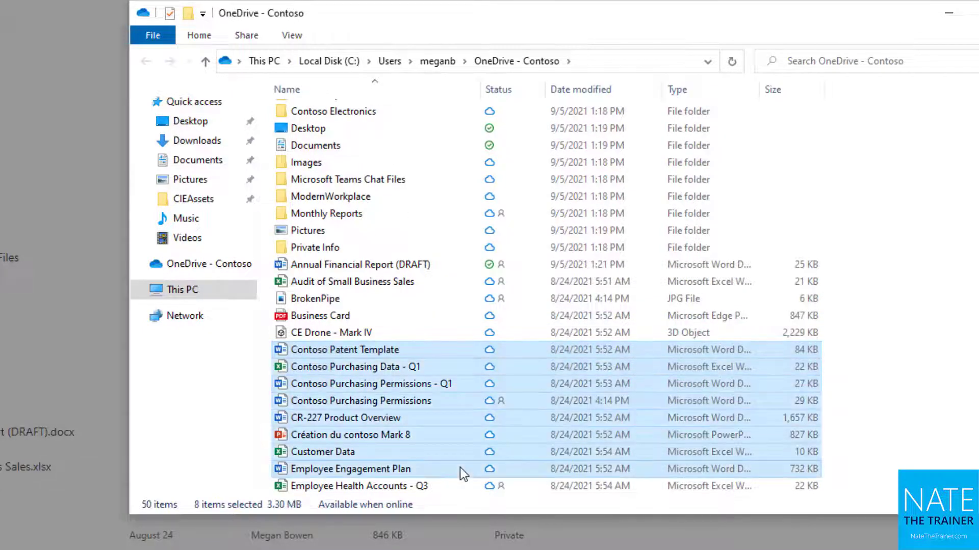
{"action": "mouse_move", "coordinate": [476, 415]}
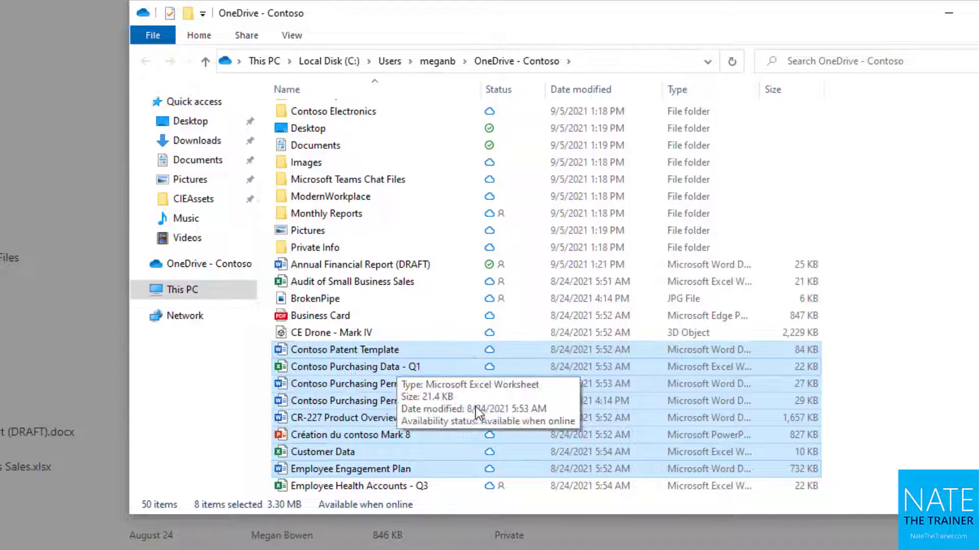
Add Marketing to the kept-on-device selection, then select Annual Financial Report (DRAFT).
{"action": "scroll", "scroll_direction": "down", "scroll_amount": 3}
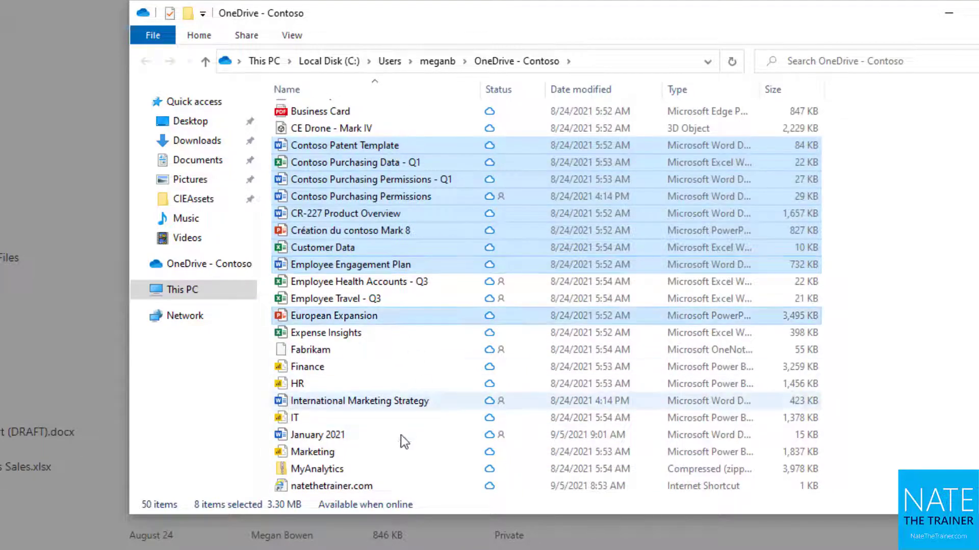
{"action": "left_click", "coordinate": [312, 452]}
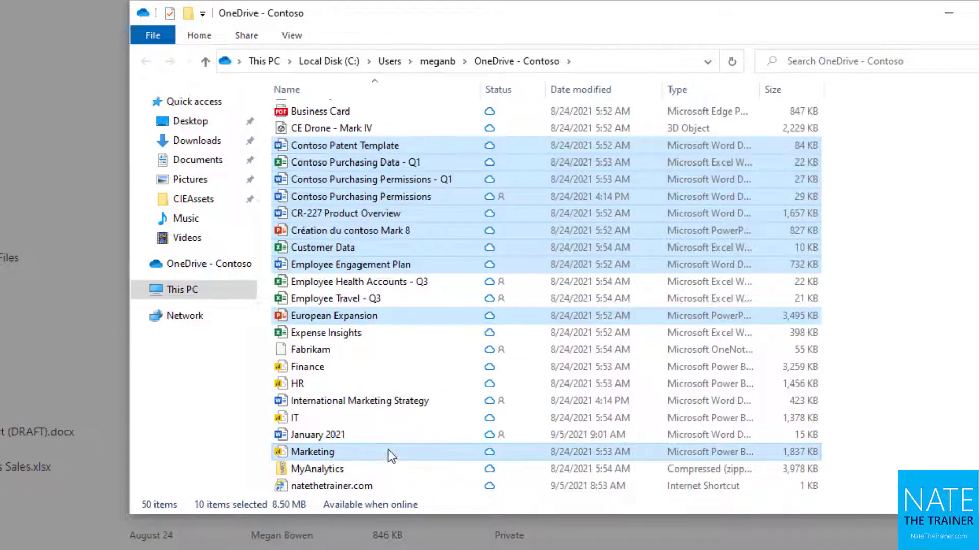
{"action": "mouse_move", "coordinate": [415, 203]}
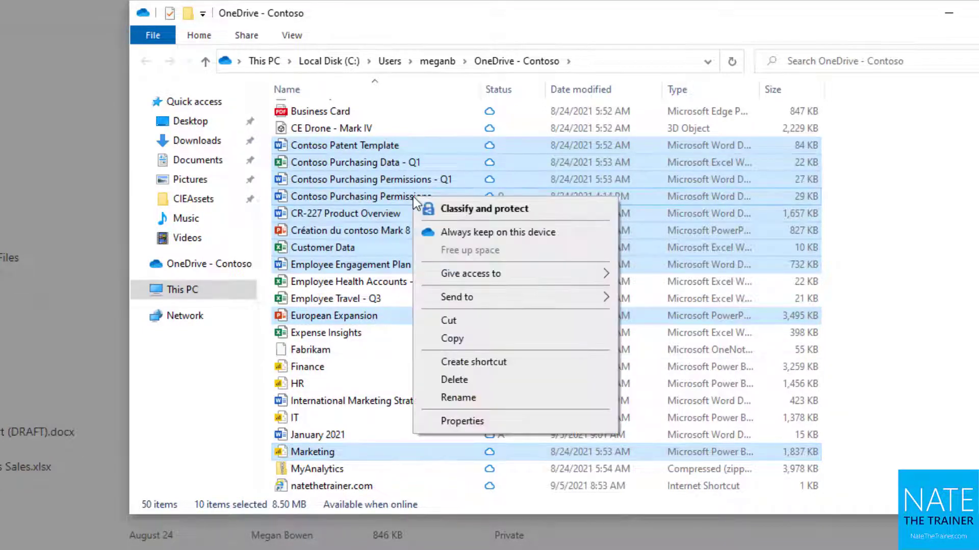
{"action": "mouse_move", "coordinate": [509, 244]}
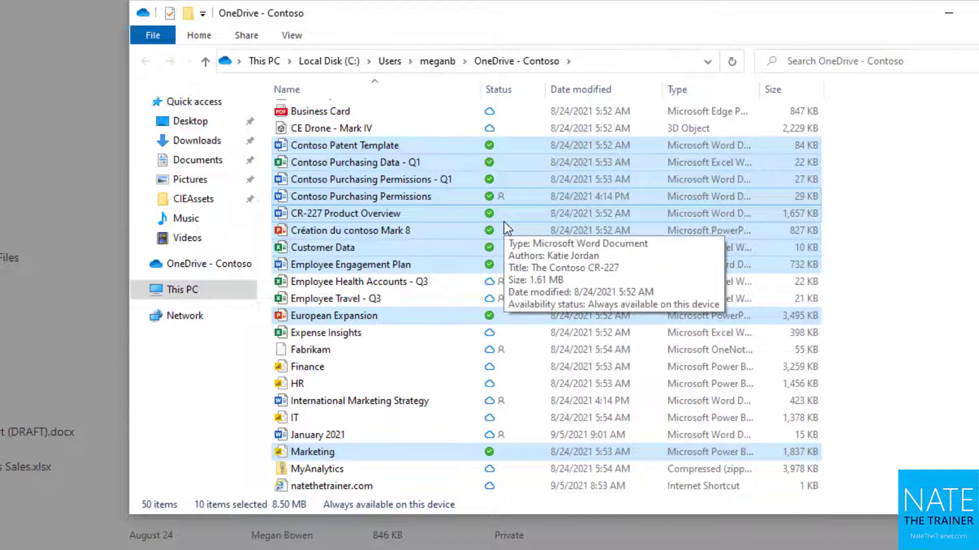
{"action": "mouse_move", "coordinate": [418, 156]}
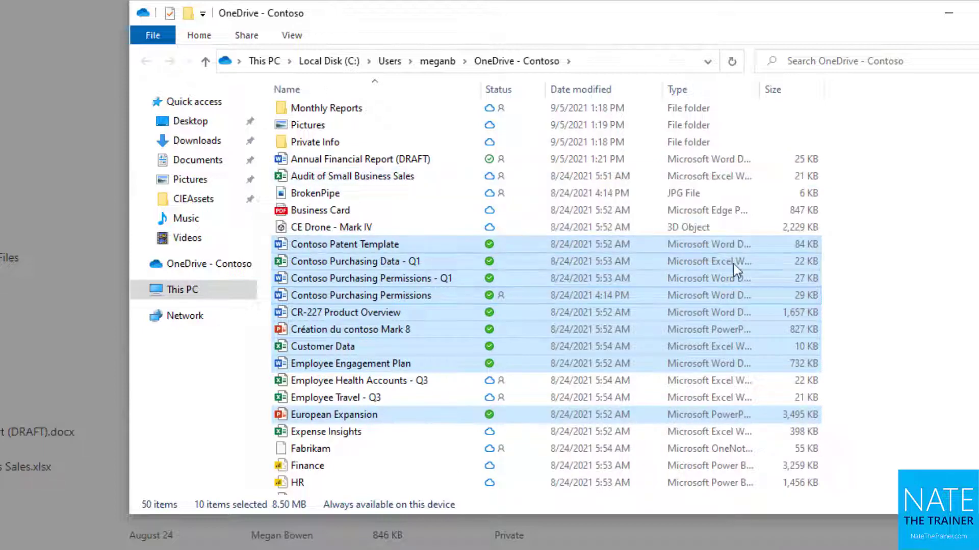
{"action": "mouse_move", "coordinate": [510, 182]}
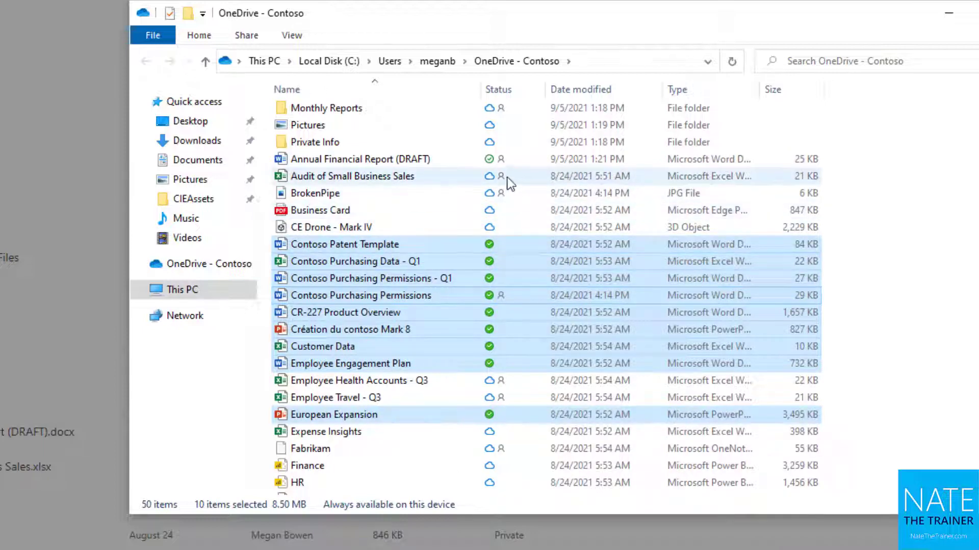
{"action": "left_click", "coordinate": [361, 159]}
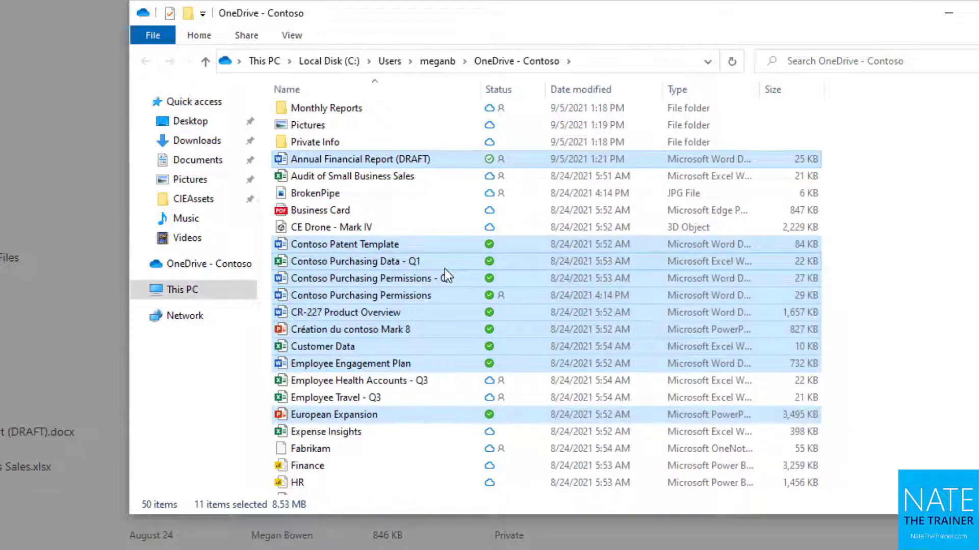
Free up local space for the eleven chosen files so they are online-only.
{"action": "right_click", "coordinate": [412, 268]}
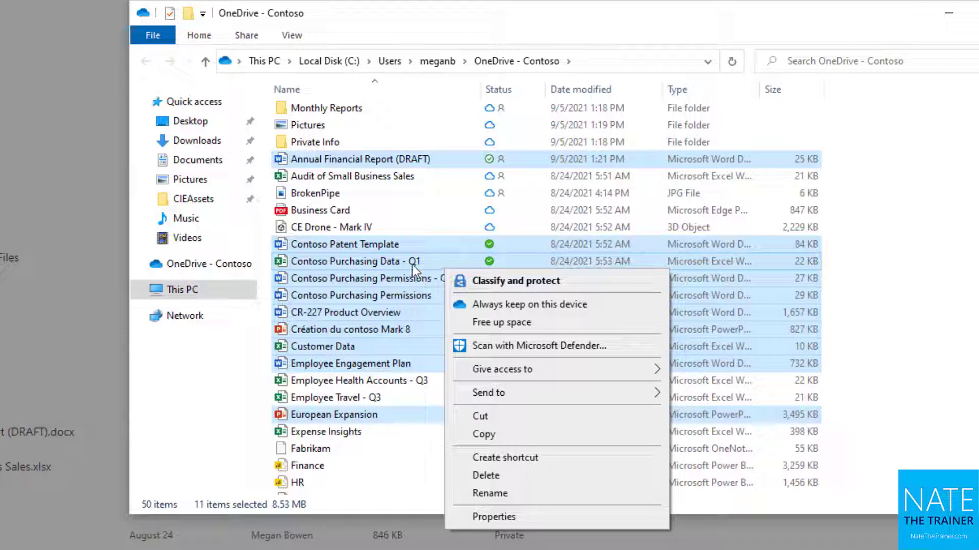
{"action": "mouse_move", "coordinate": [497, 329]}
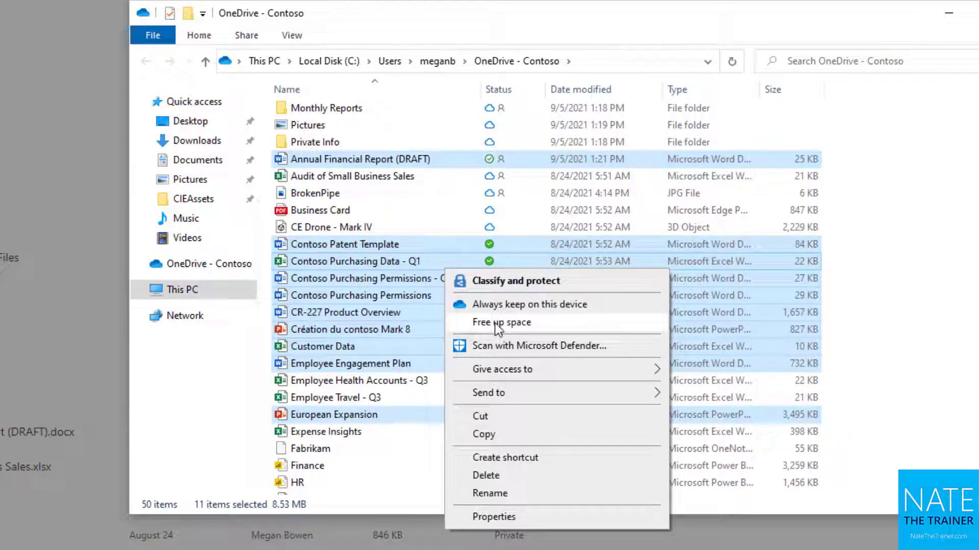
{"action": "left_click", "coordinate": [502, 323]}
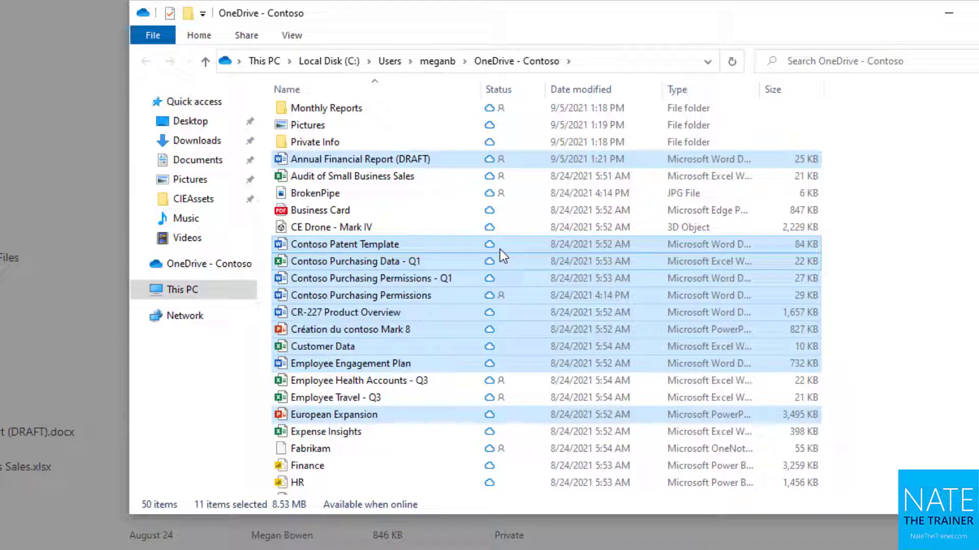
{"action": "mouse_move", "coordinate": [547, 234]}
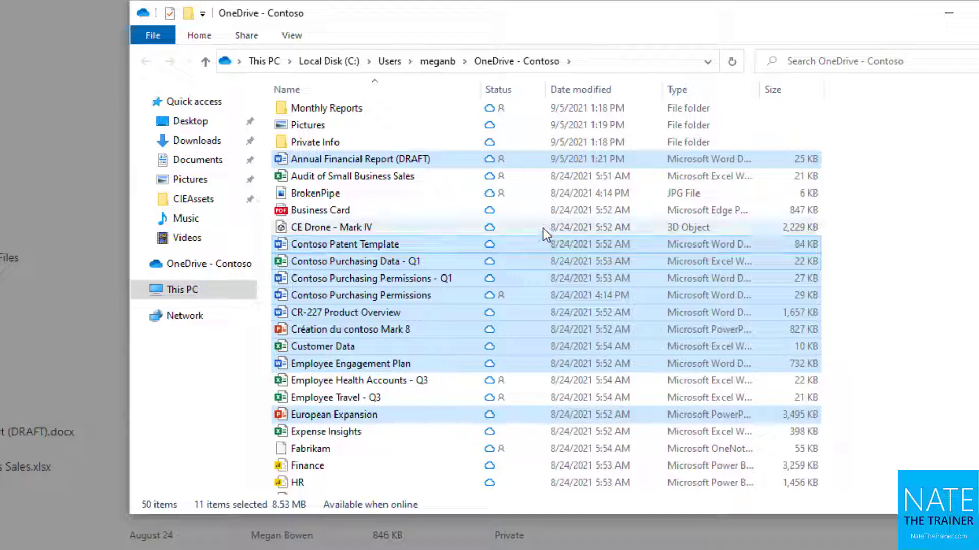
{"action": "mouse_move", "coordinate": [540, 232]}
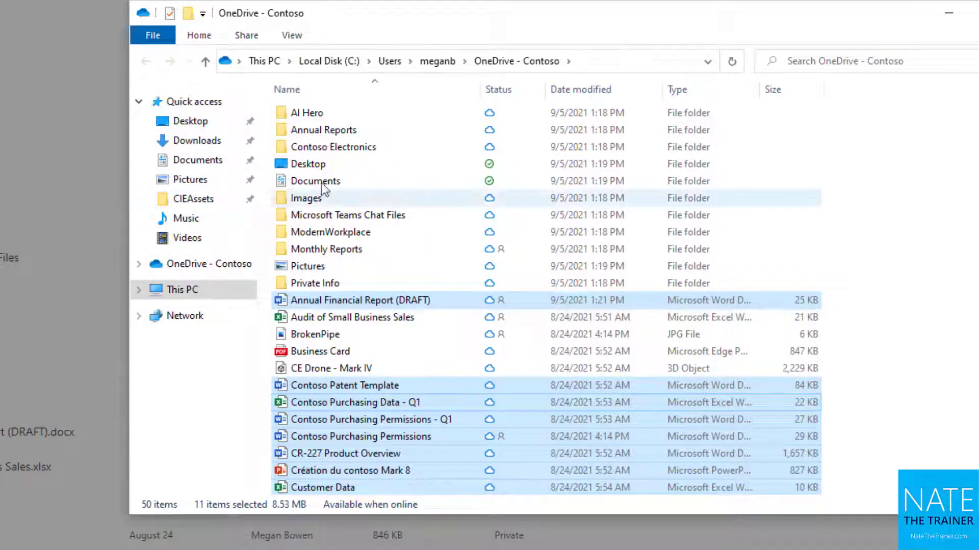
{"action": "mouse_move", "coordinate": [334, 134]}
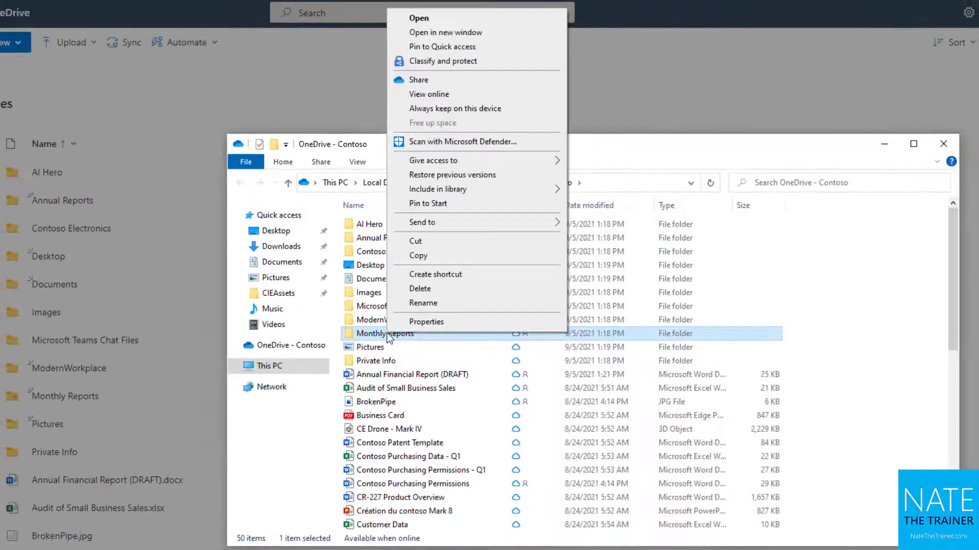
{"action": "mouse_move", "coordinate": [442, 46]}
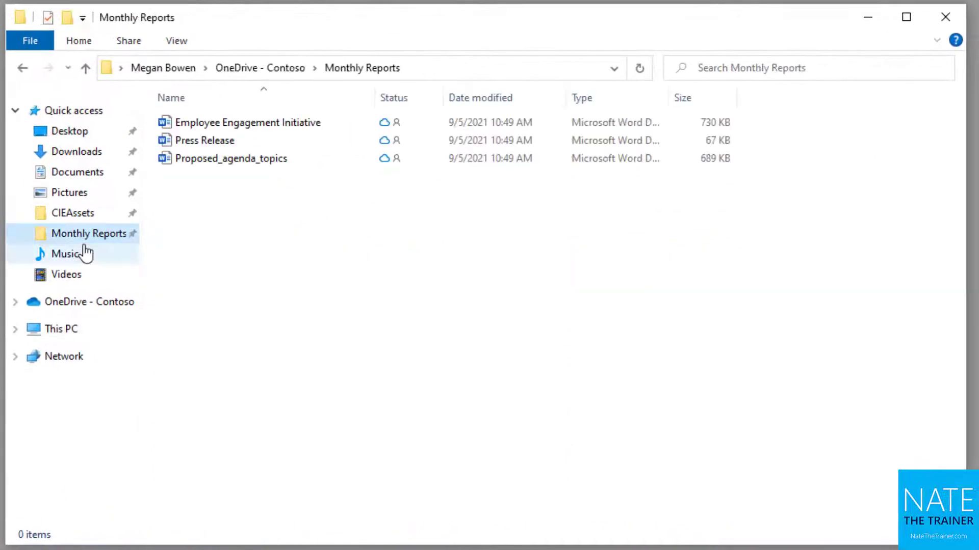
Open the pinned Monthly Reports folder, then the local CIEAssets folder.
{"action": "left_click", "coordinate": [87, 233]}
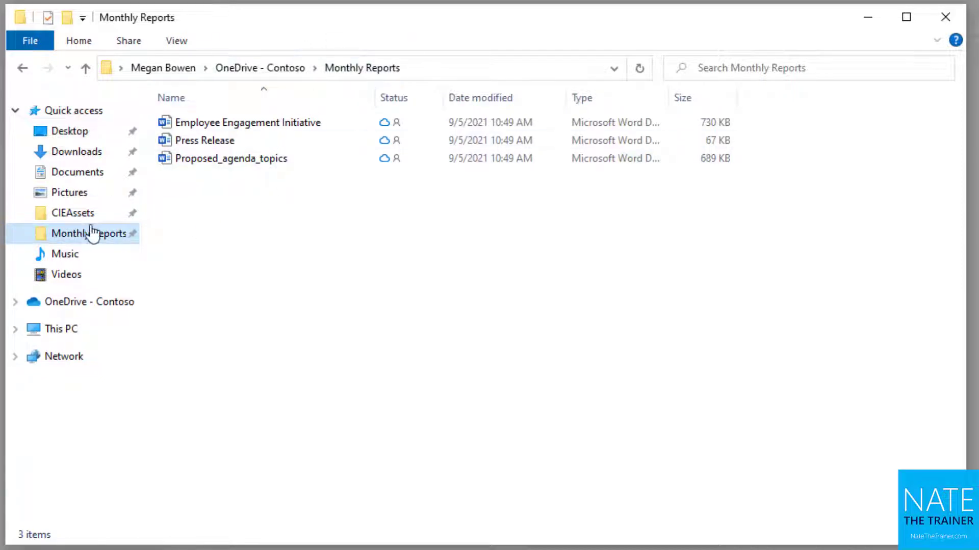
{"action": "left_click", "coordinate": [72, 213]}
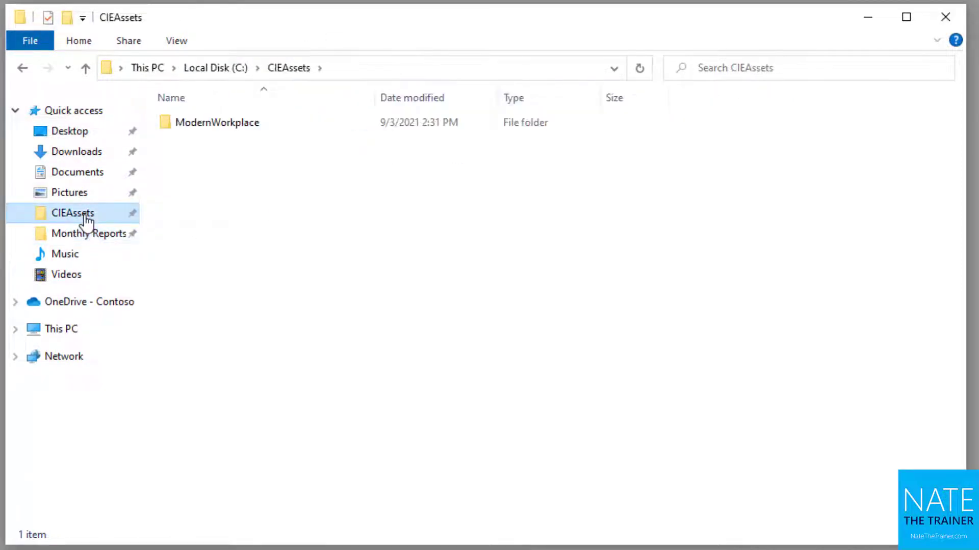
{"action": "mouse_move", "coordinate": [217, 123]}
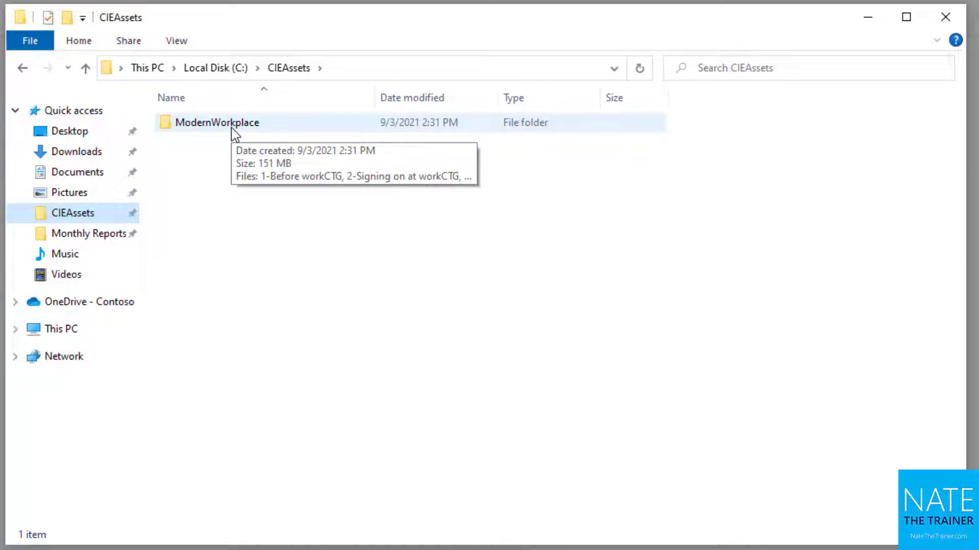
Select the ModernWorkplace presentations 3 through 10, then Contoso Purchasing Data - Q1 in OneDrive - Contoso.
{"action": "double_click", "coordinate": [217, 122]}
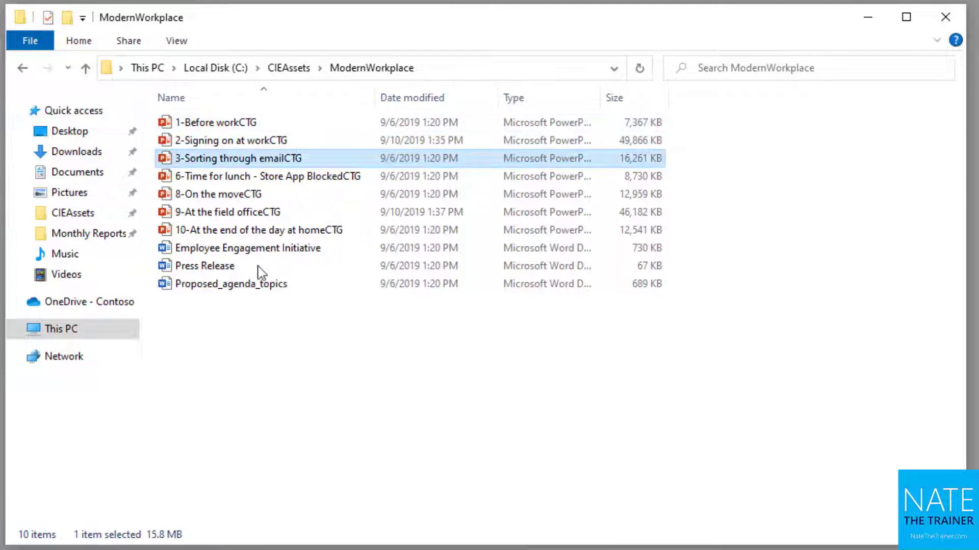
{"action": "left_click", "coordinate": [258, 229]}
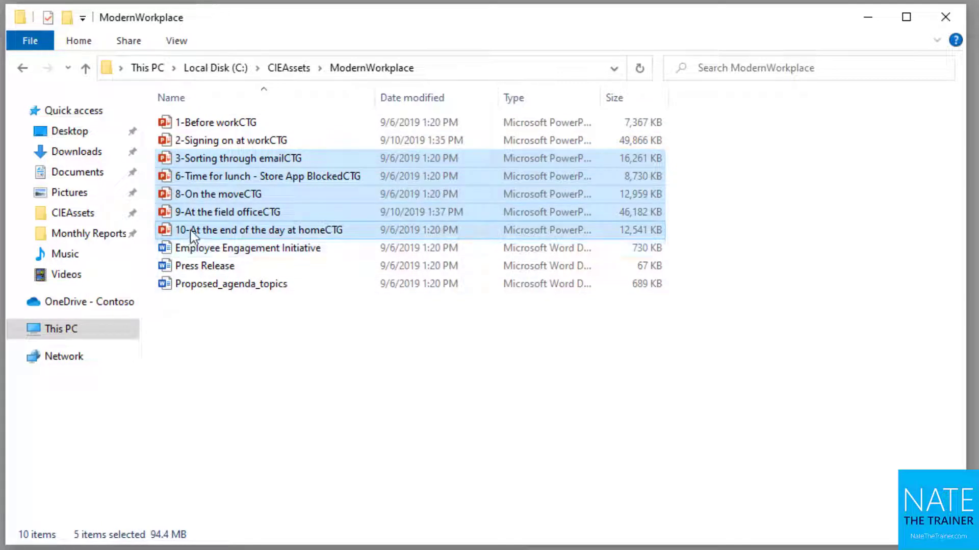
{"action": "left_click", "coordinate": [88, 234]}
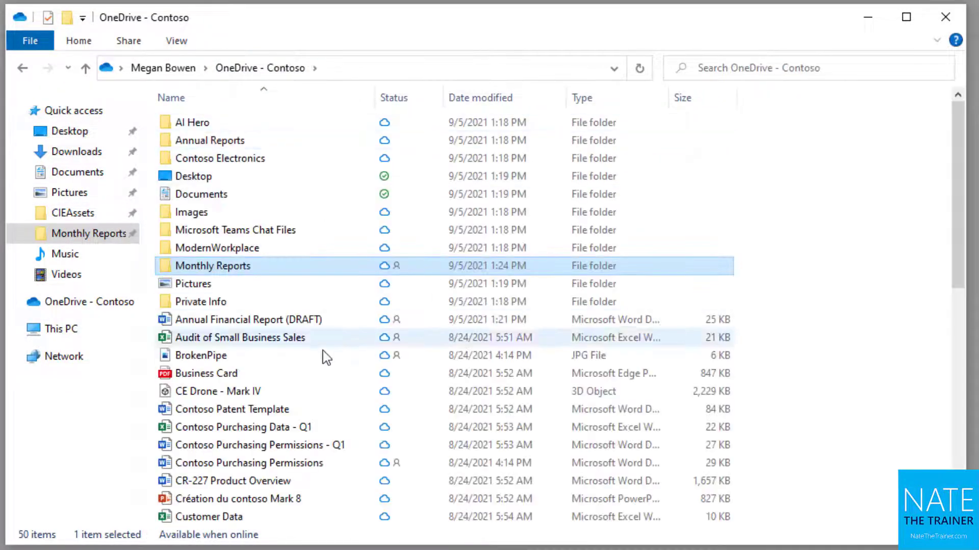
{"action": "left_click", "coordinate": [244, 427]}
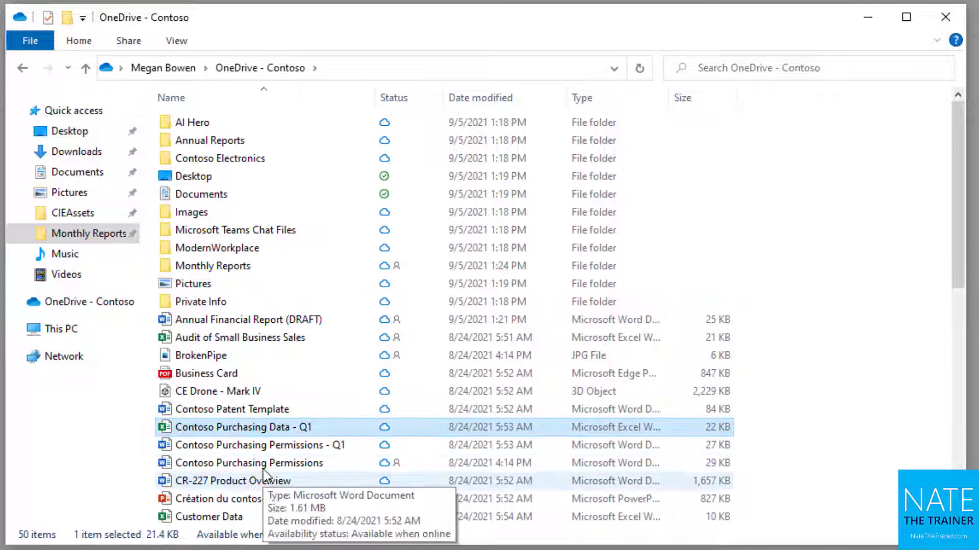